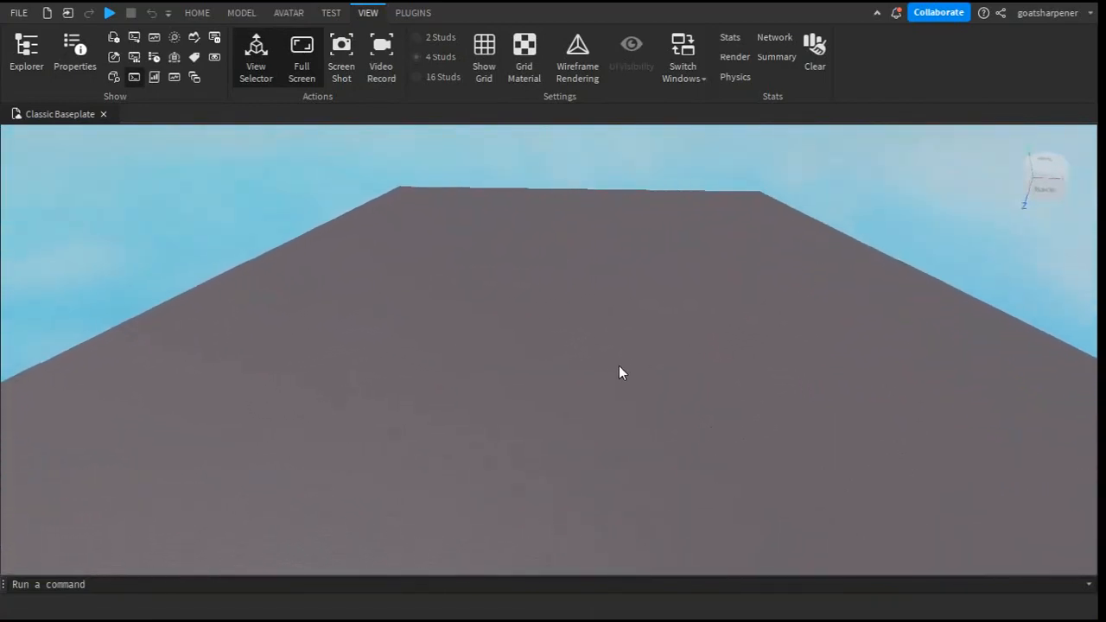
Insert your own avatar rig from Rig Builder so it stands on the baseplate
{"action": "left_click_drag", "start_coordinate": [619, 373], "coordinate": [629, 335]}
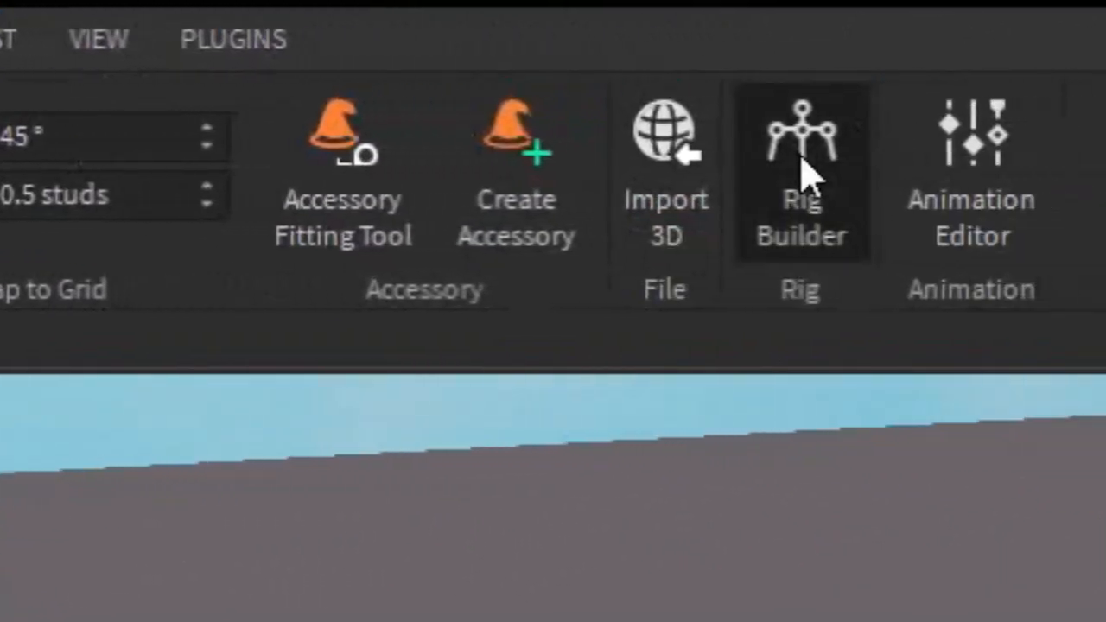
{"action": "left_click", "coordinate": [802, 138]}
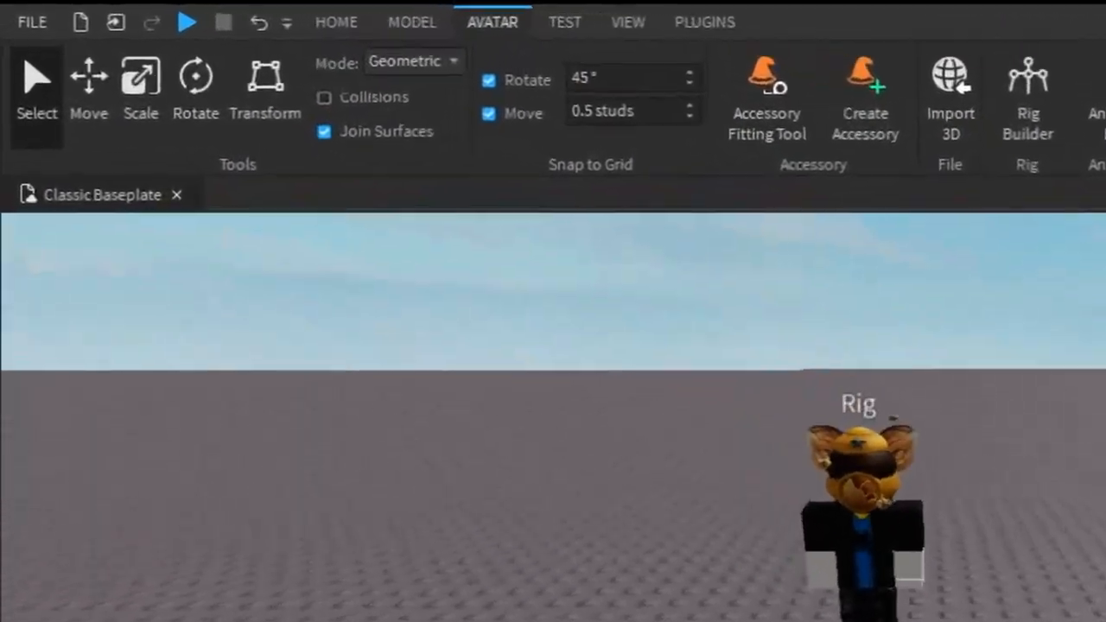
Select the Rig, expand it in the Explorer and select its Humanoid child
{"action": "left_click", "coordinate": [972, 34]}
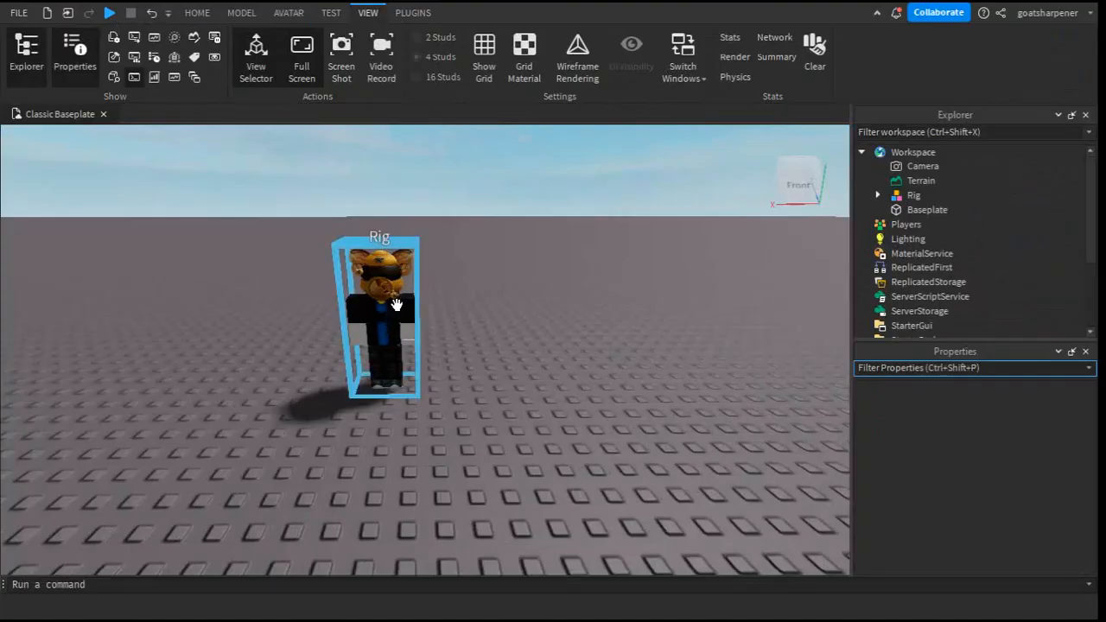
{"action": "left_click", "coordinate": [895, 199]}
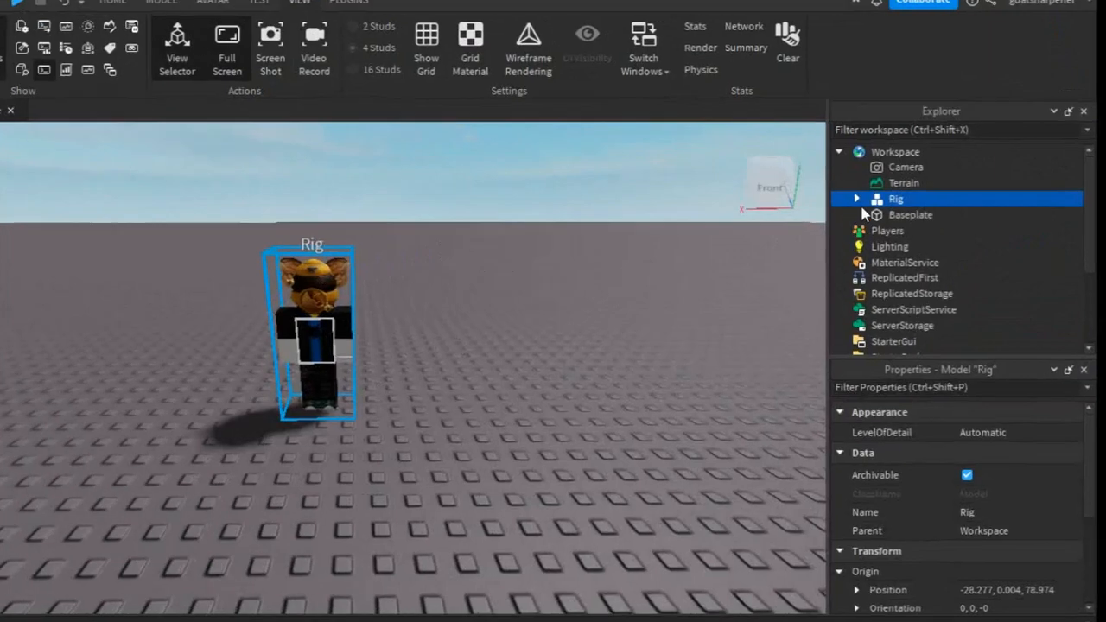
{"action": "left_click", "coordinate": [857, 197]}
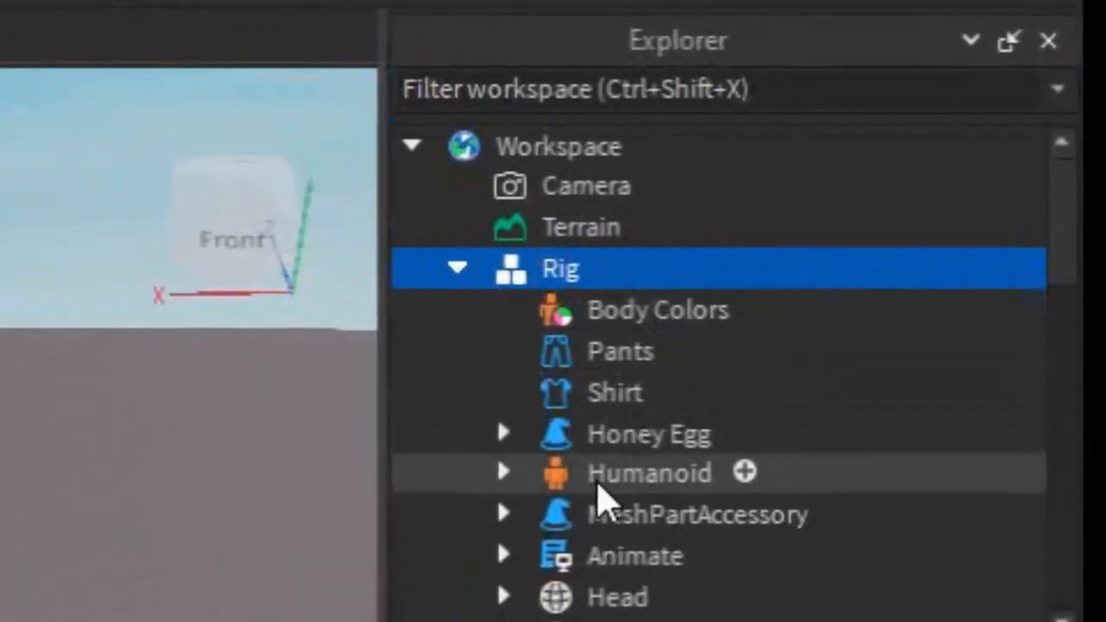
{"action": "left_click", "coordinate": [639, 473]}
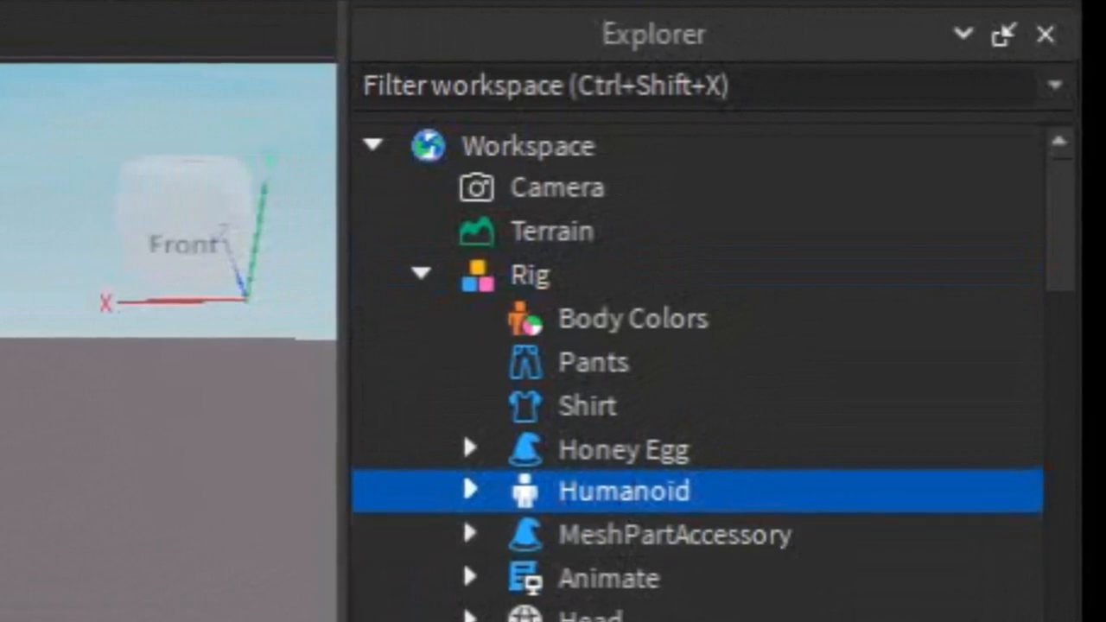
Set the Humanoid's DisplayName to 'OnFireRobloxScripting' so it floats above the rig
{"action": "left_click", "coordinate": [615, 487]}
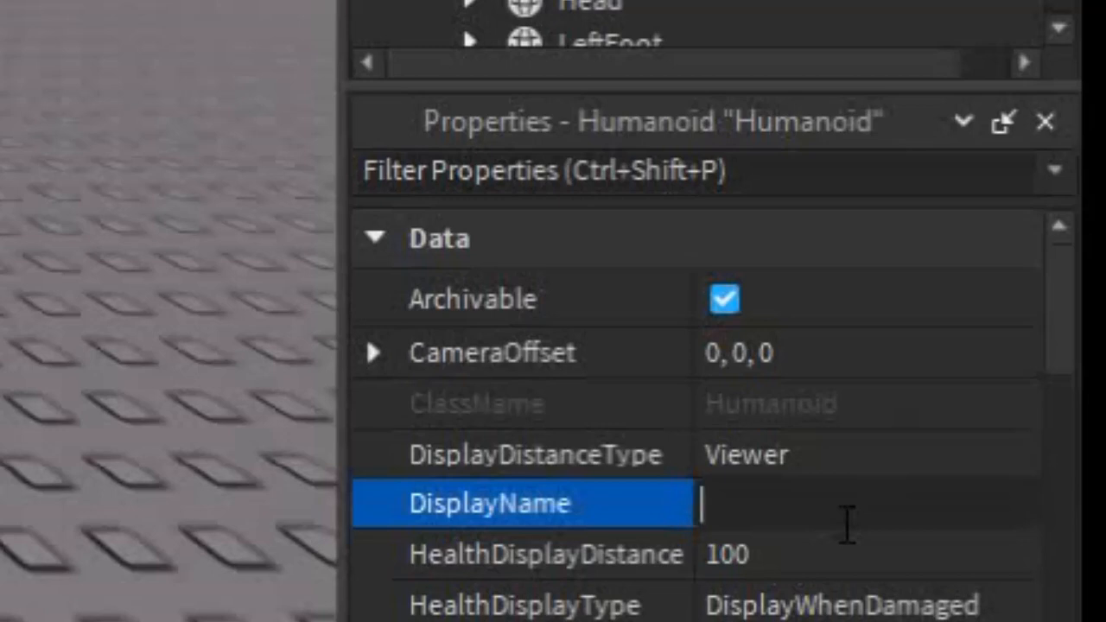
{"action": "type", "text": "OnFireR"}
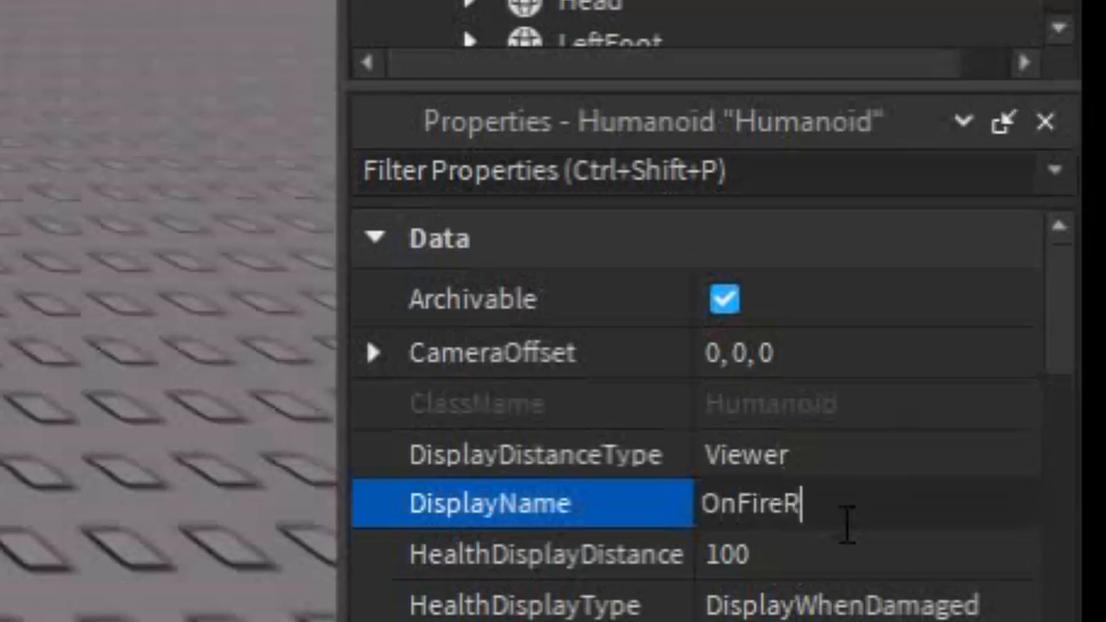
{"action": "type", "text": "obloxScripting"}
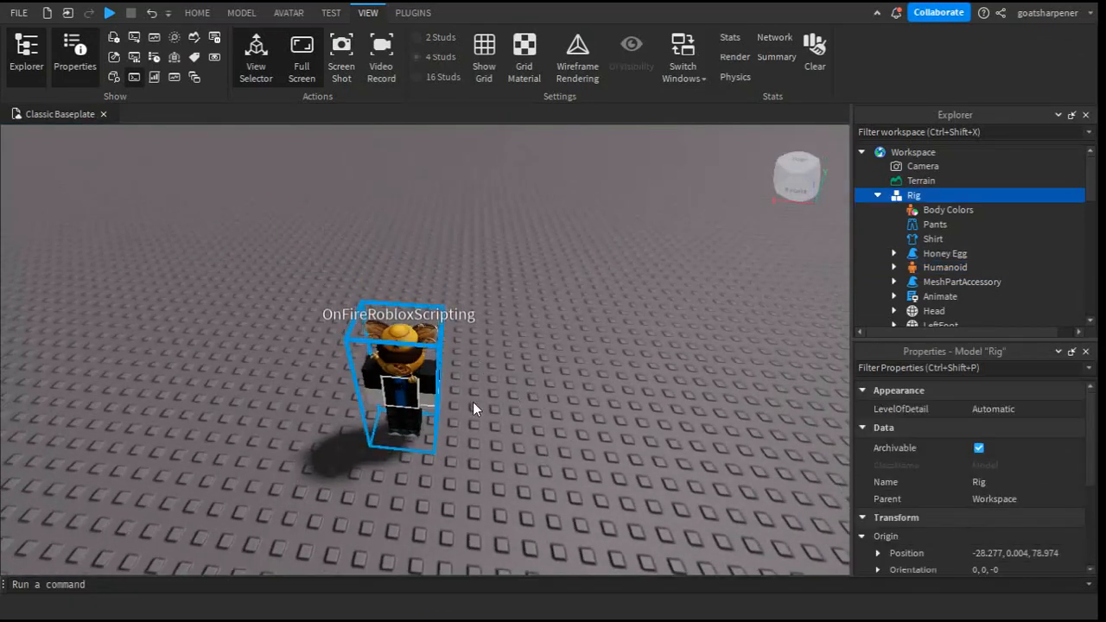
{"action": "left_click", "coordinate": [944, 266]}
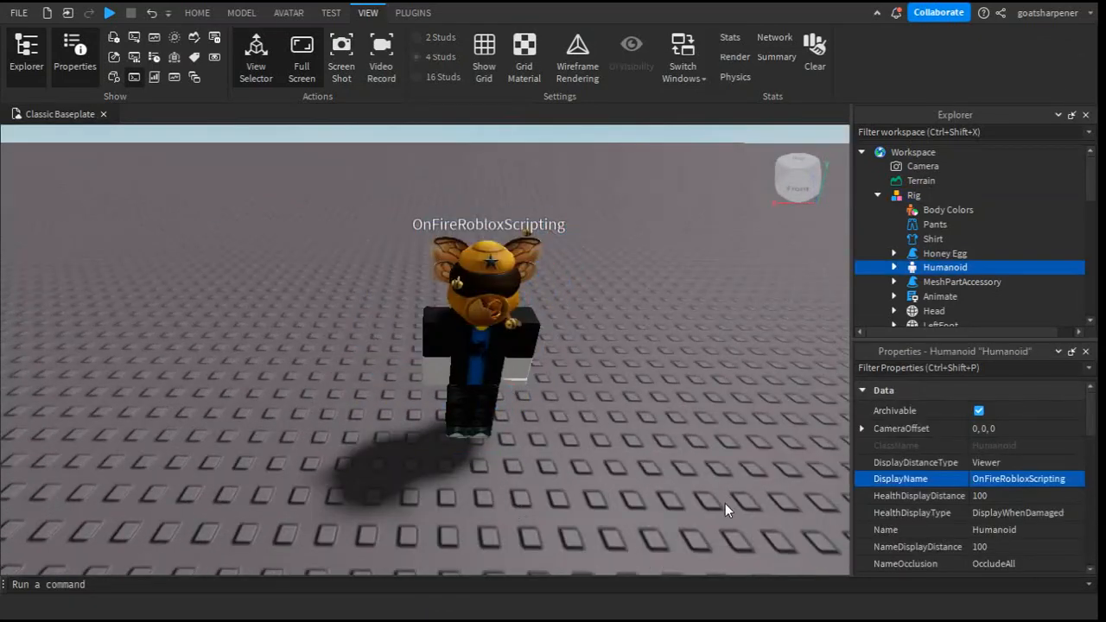